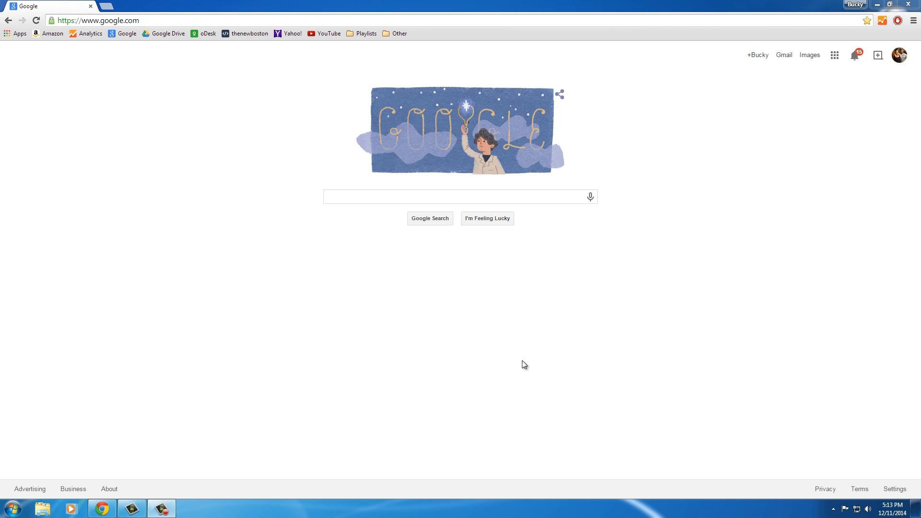
Step: Search Google for 'download android studio' and head to the official Android Developers result
click(459, 195)
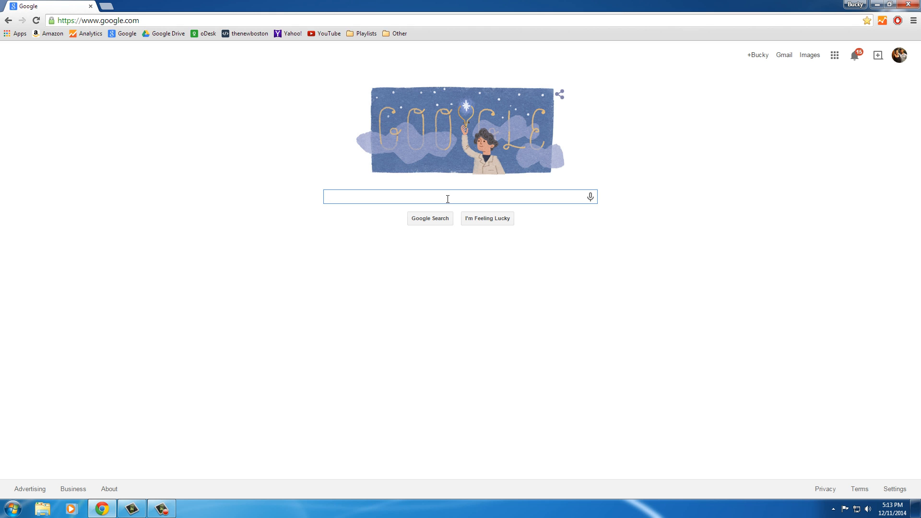
text(download android studio)
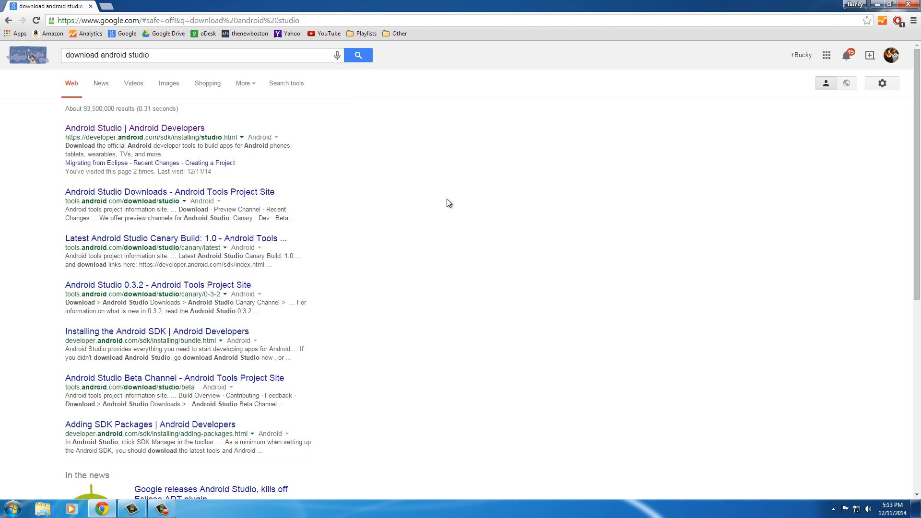
click(134, 127)
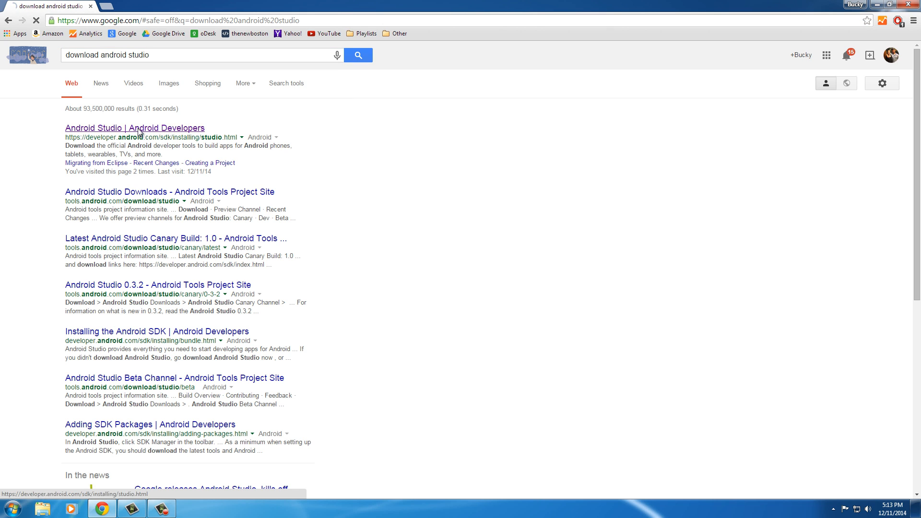
Step: Load the 'Android Studio | Android Developers' download page offering the Windows build
click(134, 127)
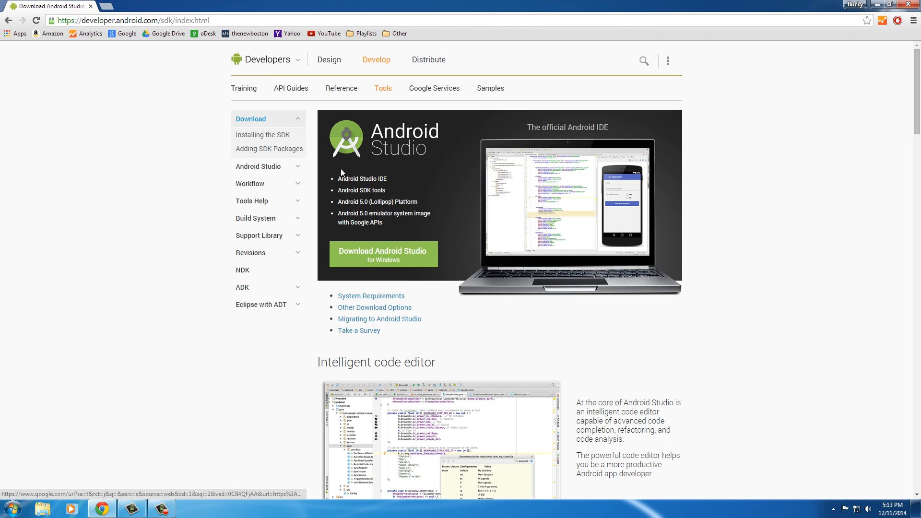
mouse_move(800, 221)
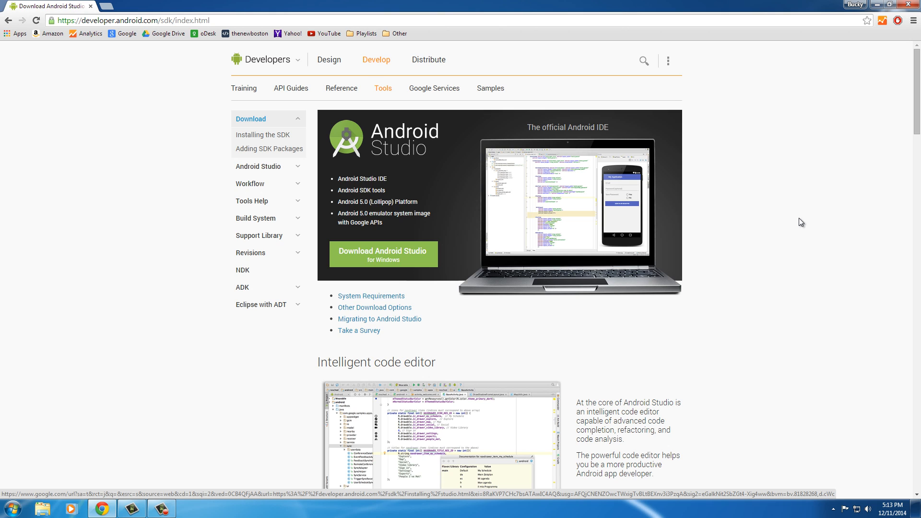
mouse_move(832, 178)
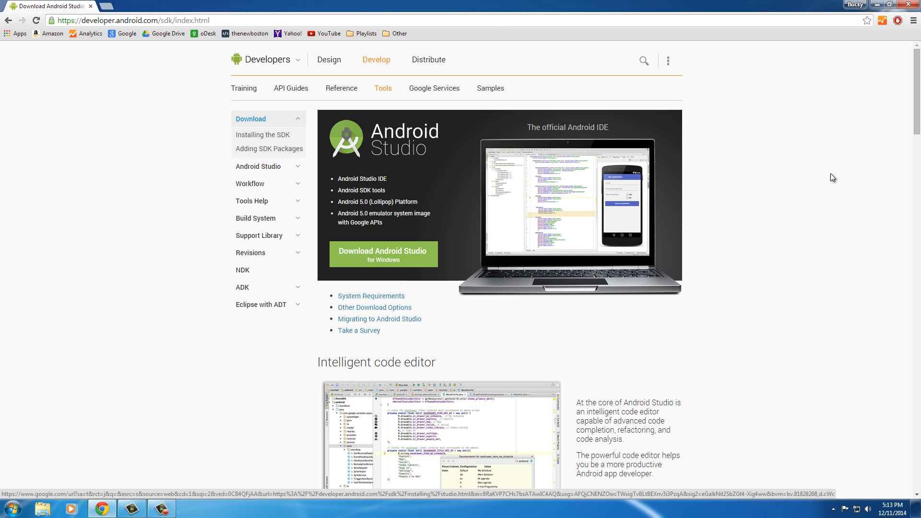
mouse_move(737, 204)
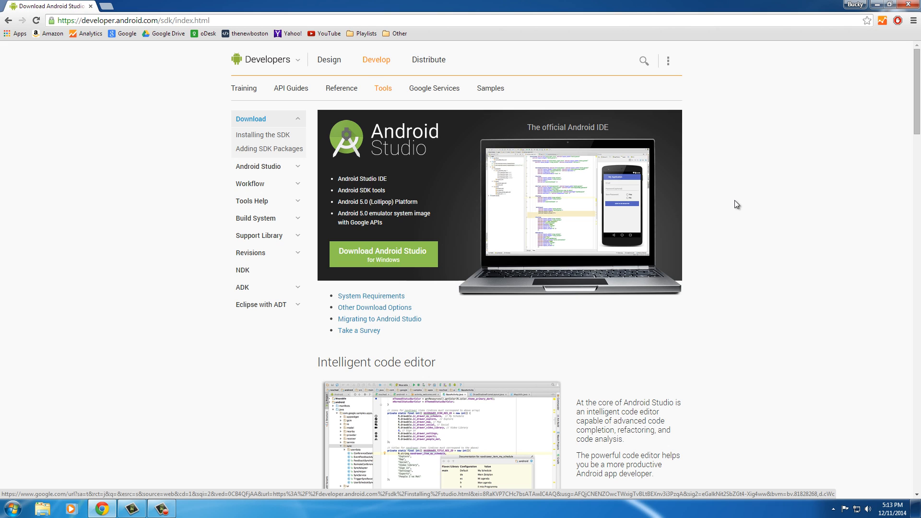
mouse_move(382, 253)
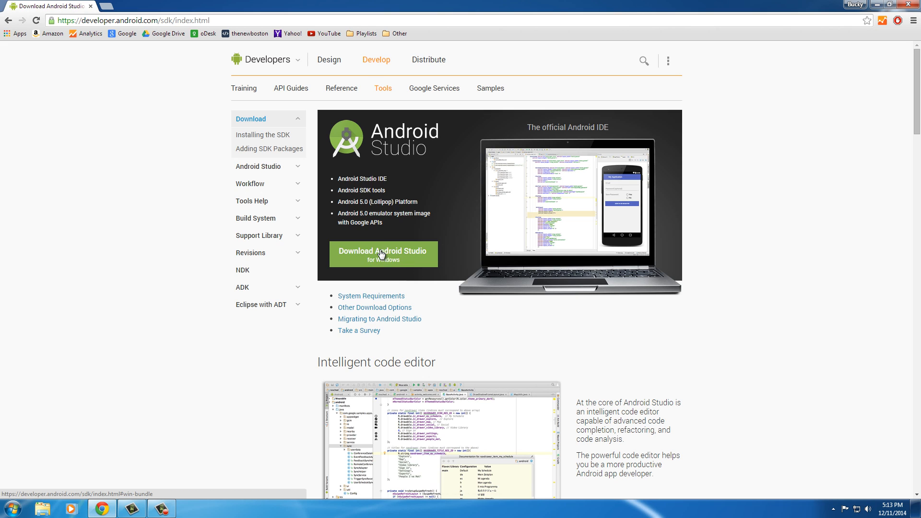
Step: Agree to the SDK license terms and start the Android Studio for Windows installer download
click(383, 253)
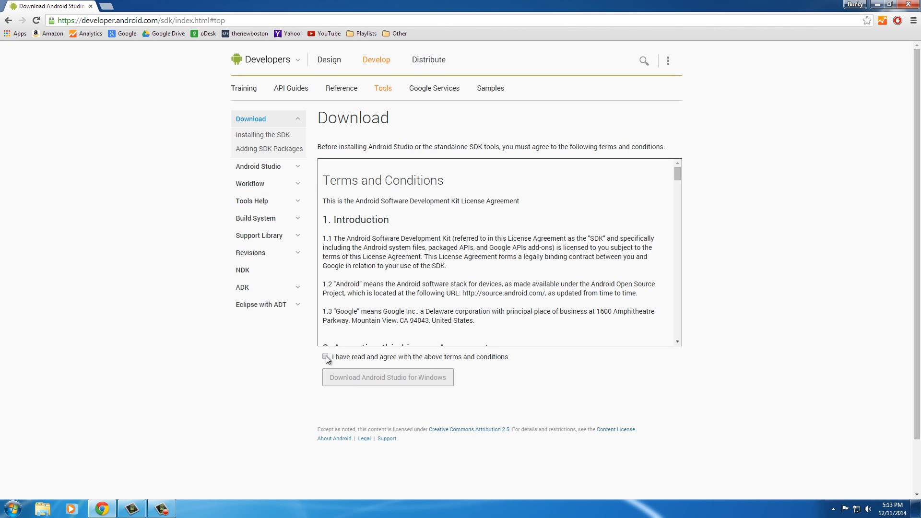
click(325, 356)
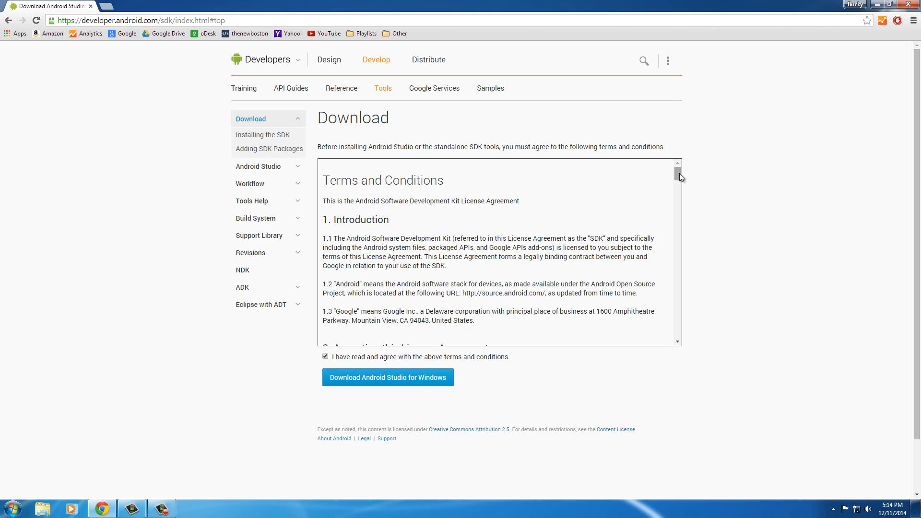
scroll(down, 3)
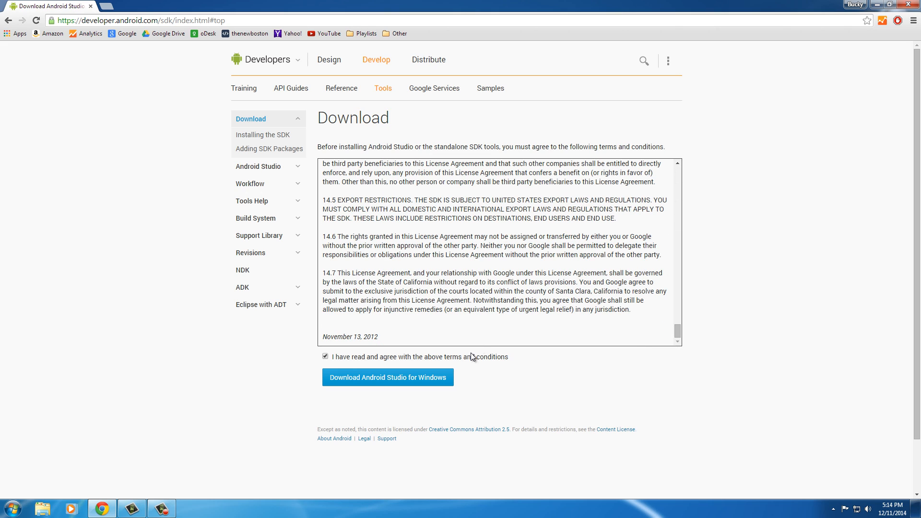
click(386, 377)
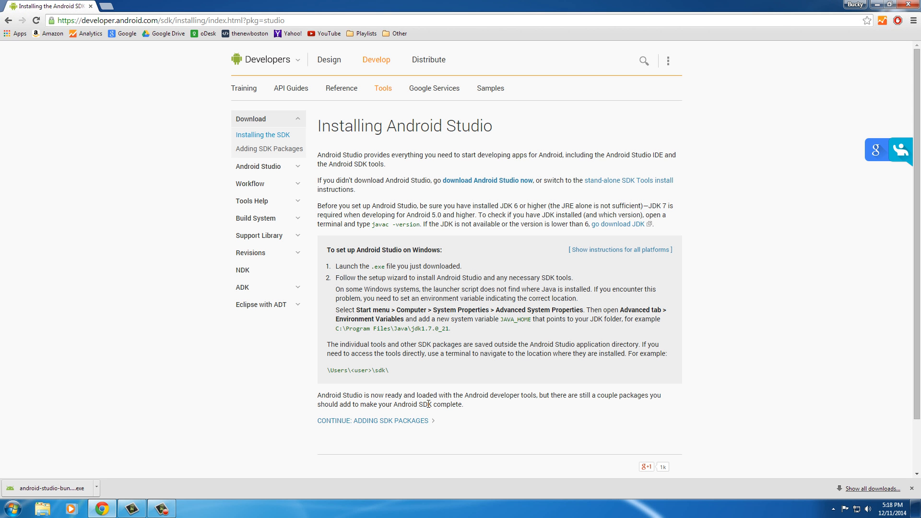
mouse_move(130, 484)
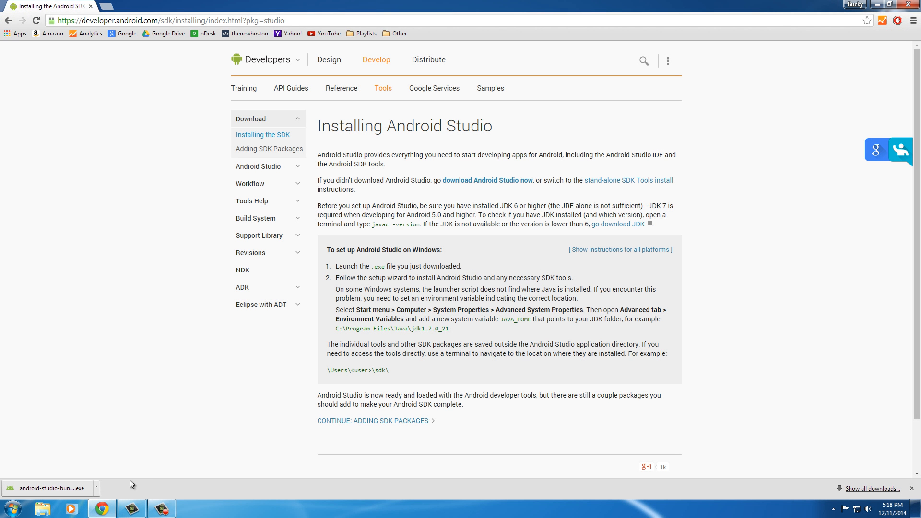
mouse_move(585, 372)
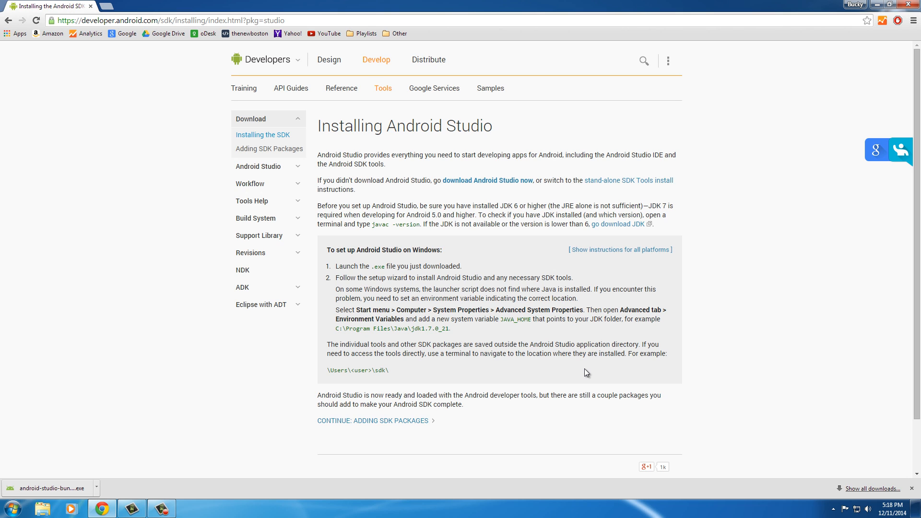
mouse_move(559, 376)
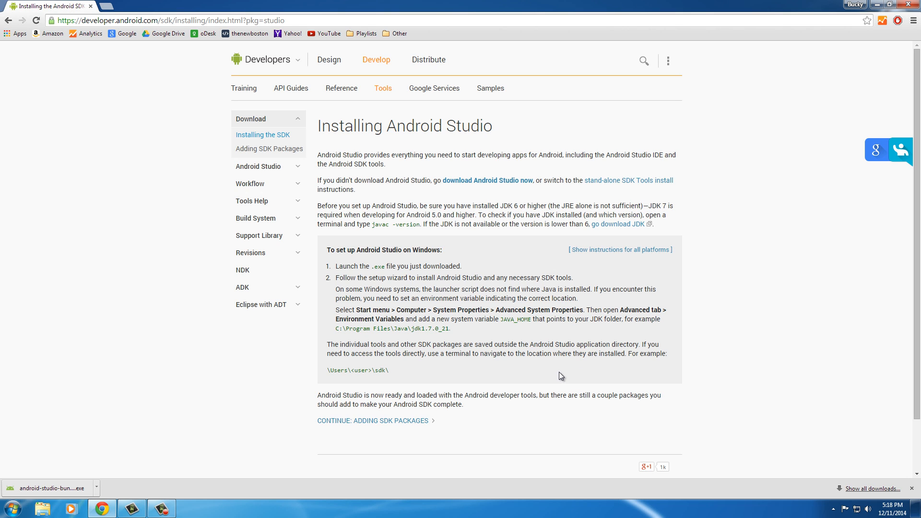
mouse_move(548, 365)
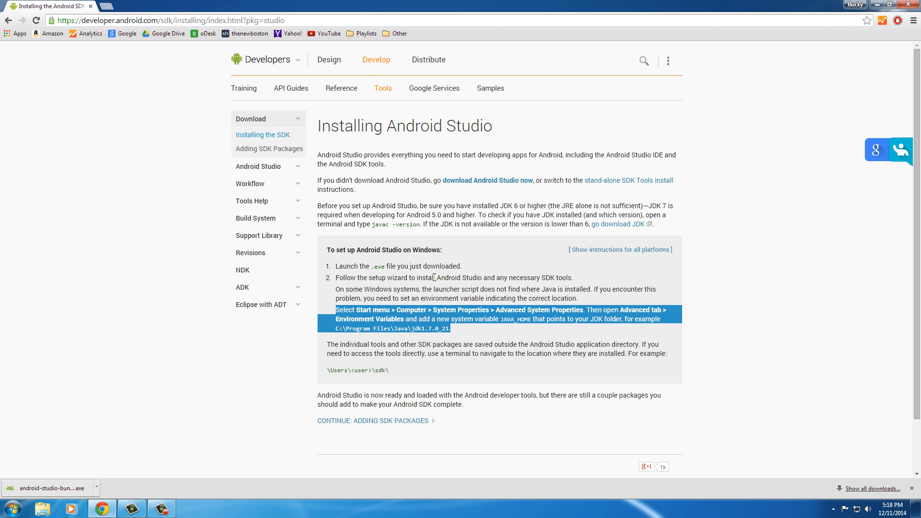
Step: Highlight the JAVA_HOME note in the Windows setup instructions, then minimize the browser to the desktop
click(454, 333)
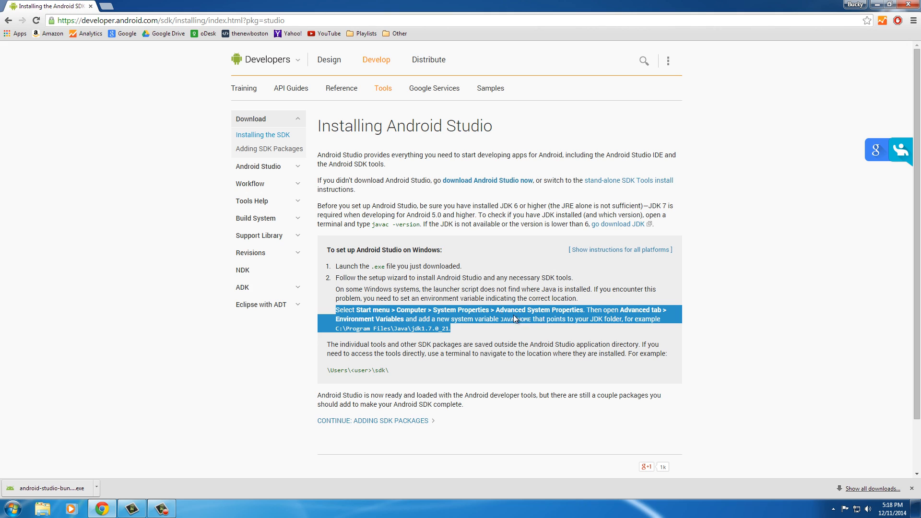
mouse_move(572, 329)
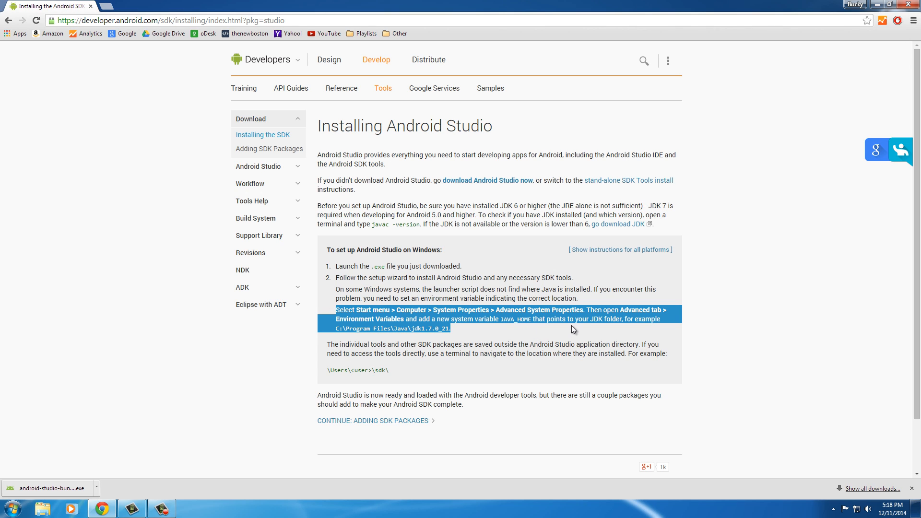
mouse_move(875, 5)
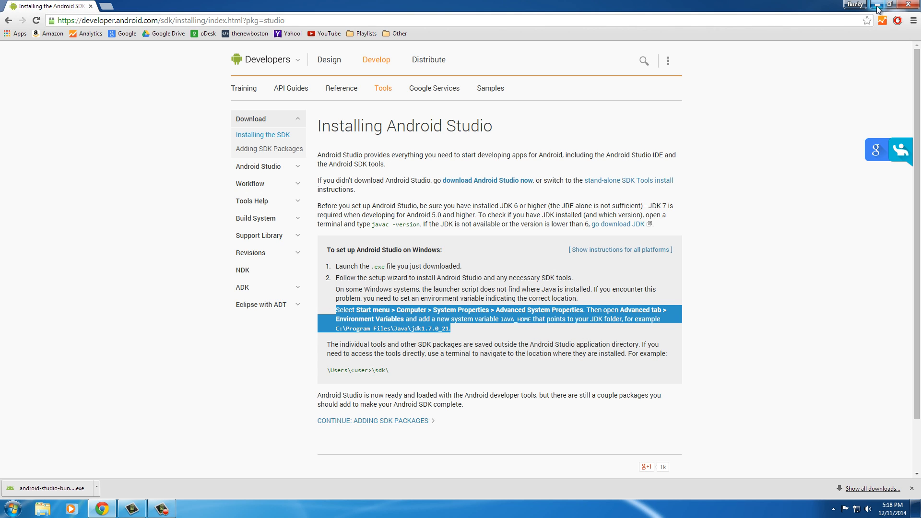
click(890, 3)
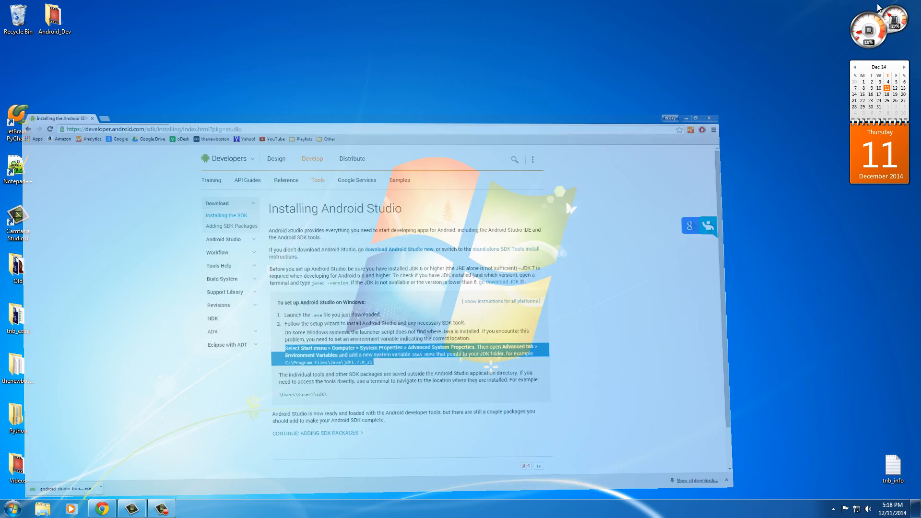
Step: From the user's Downloads folder, run the android-studio-bundle-135.1629389 installer
click(694, 117)
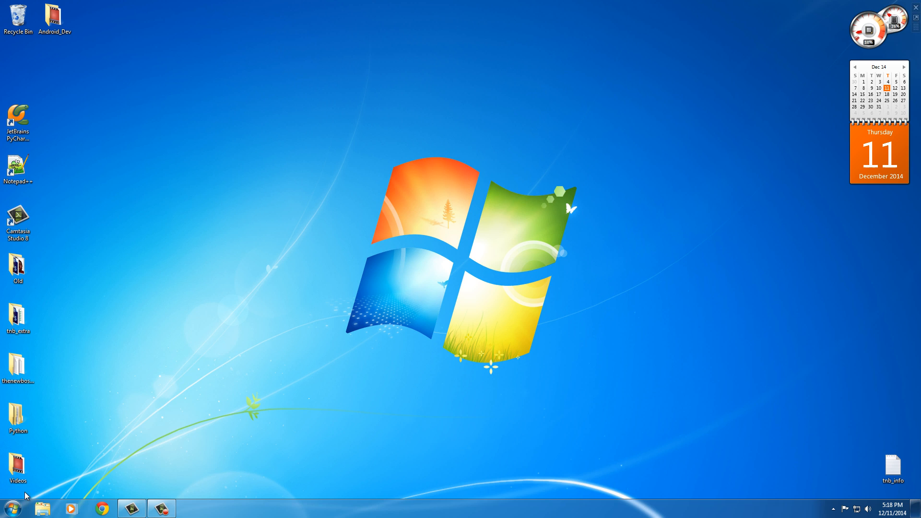
click(8, 508)
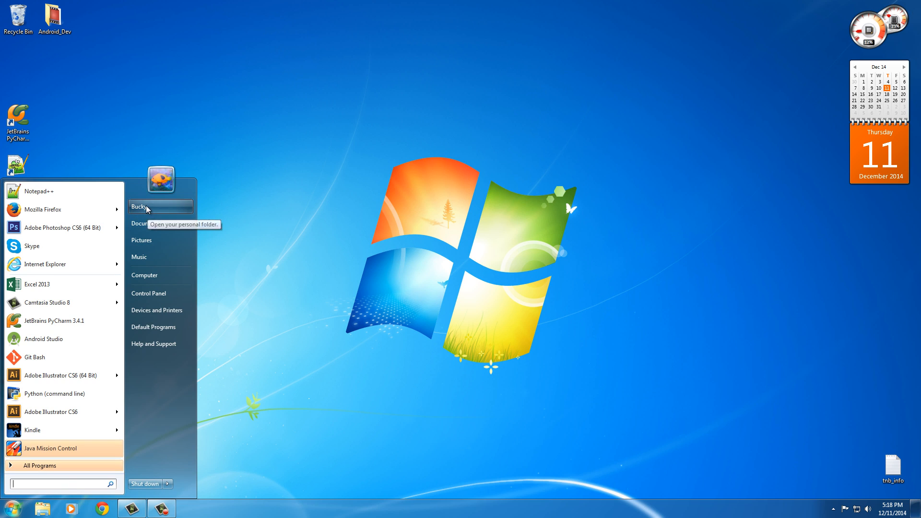
click(160, 207)
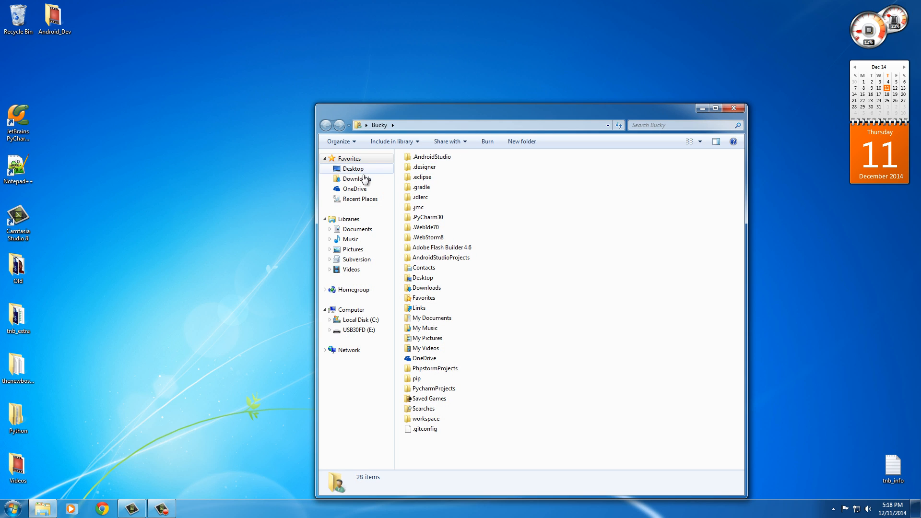
click(358, 179)
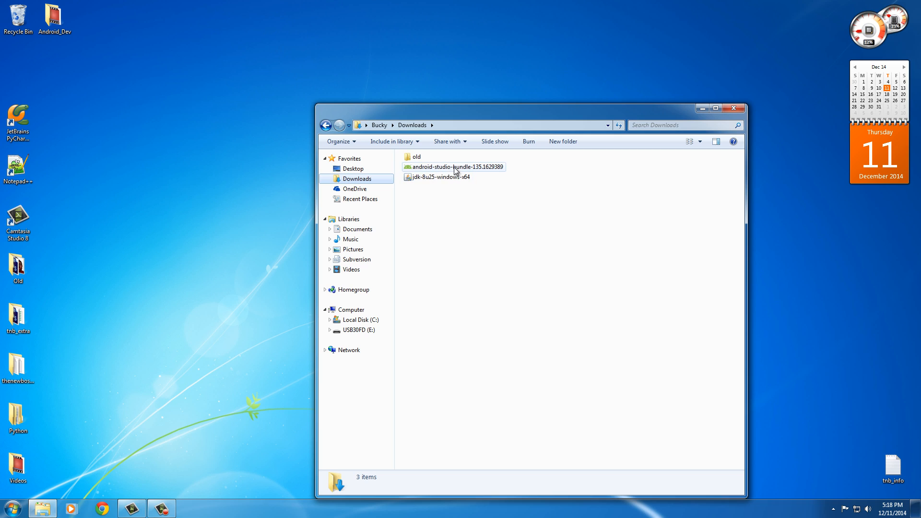
mouse_move(473, 173)
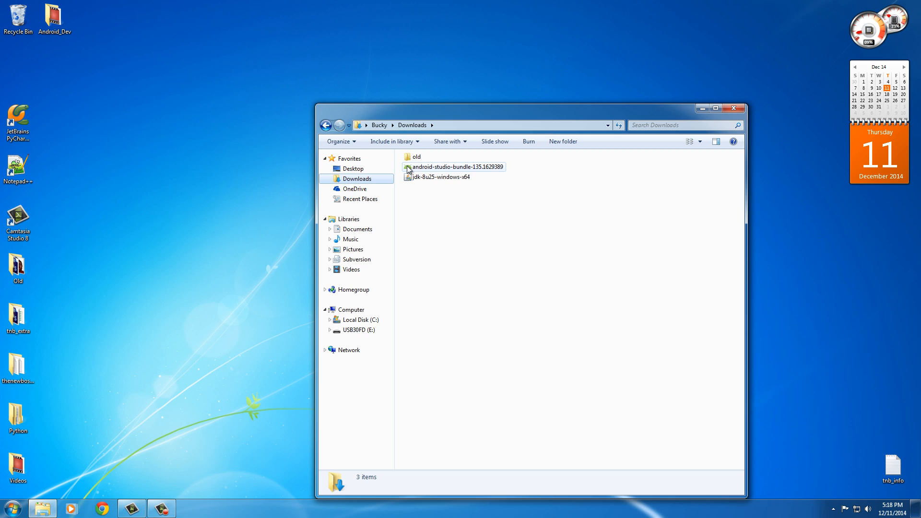
click(454, 166)
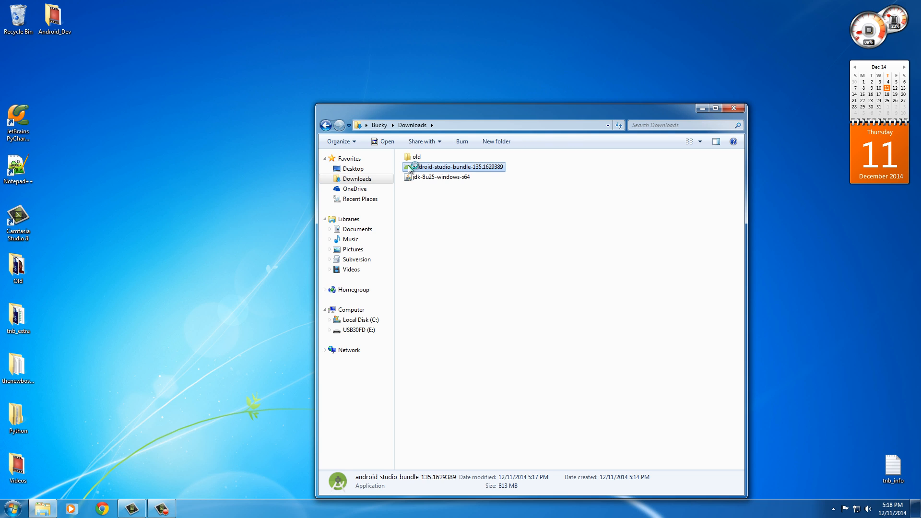
click(732, 108)
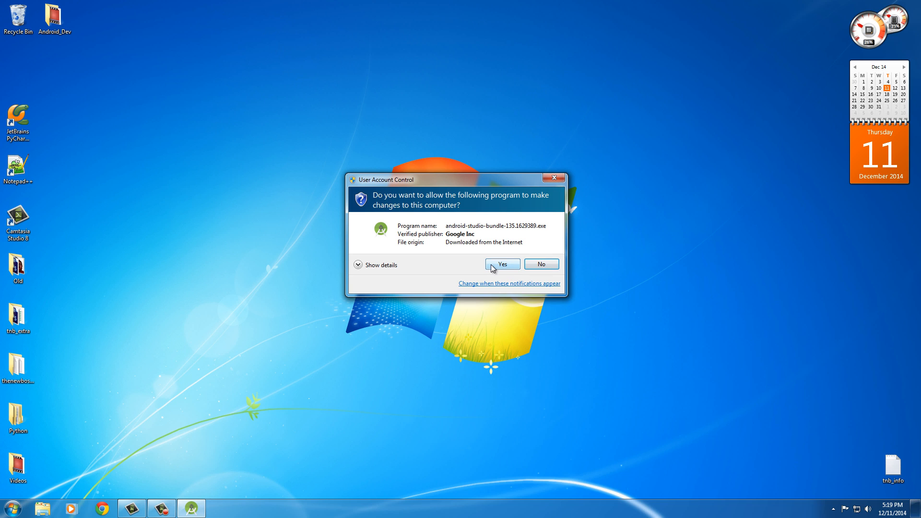
Step: Allow the installer, keep default components, license, locations and emulator memory, and begin installing
click(501, 264)
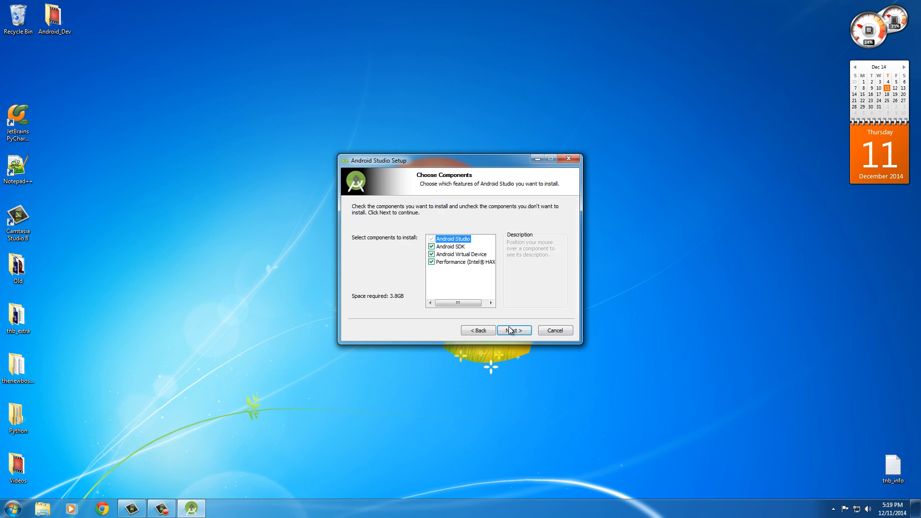
mouse_move(510, 343)
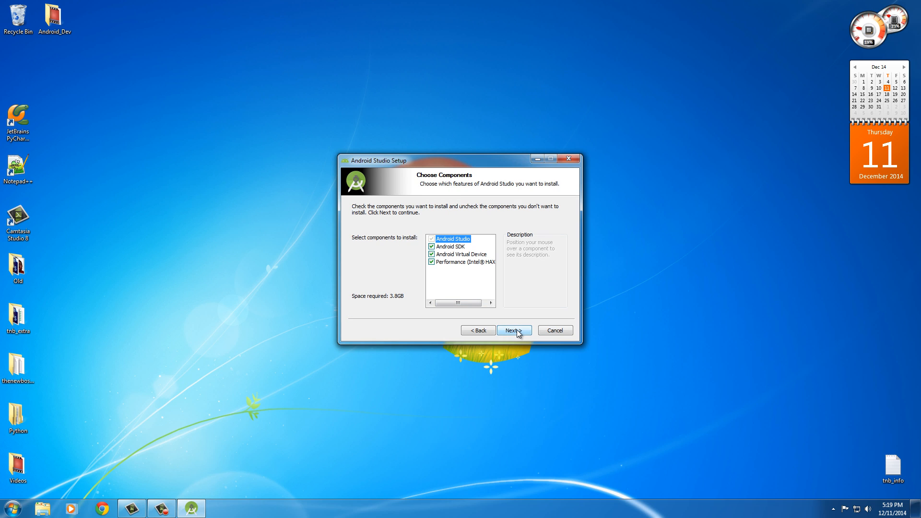
click(513, 329)
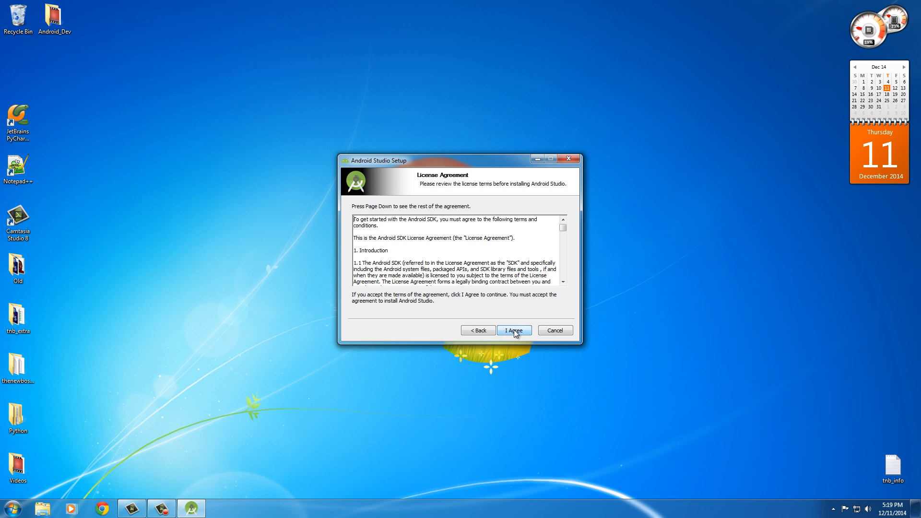
click(513, 329)
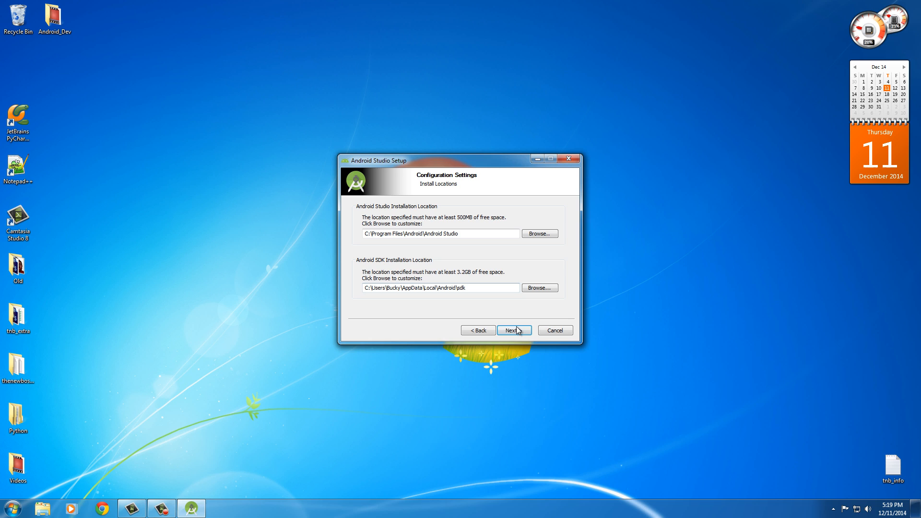
click(513, 329)
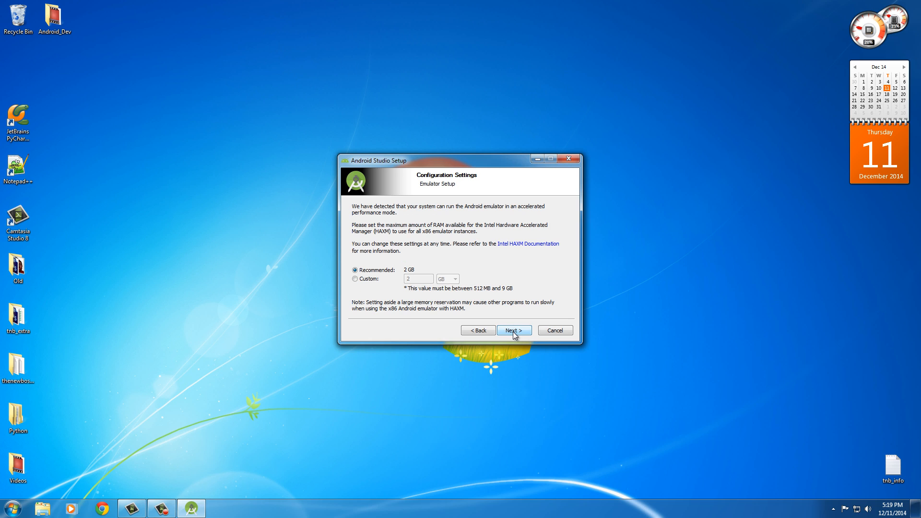
click(513, 329)
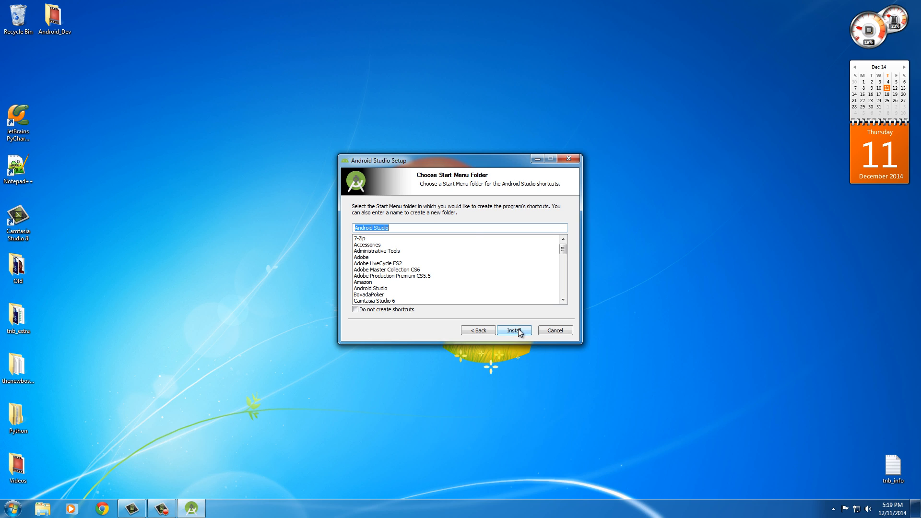
click(513, 329)
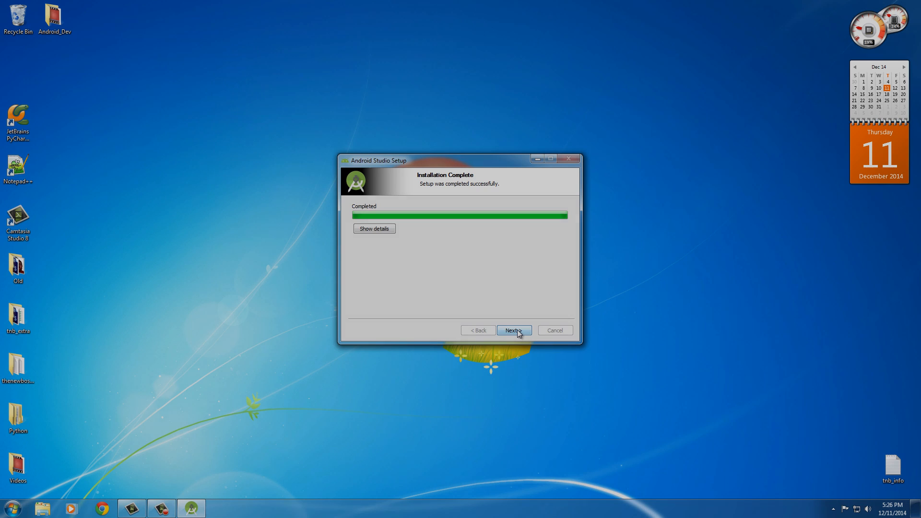
mouse_move(477, 182)
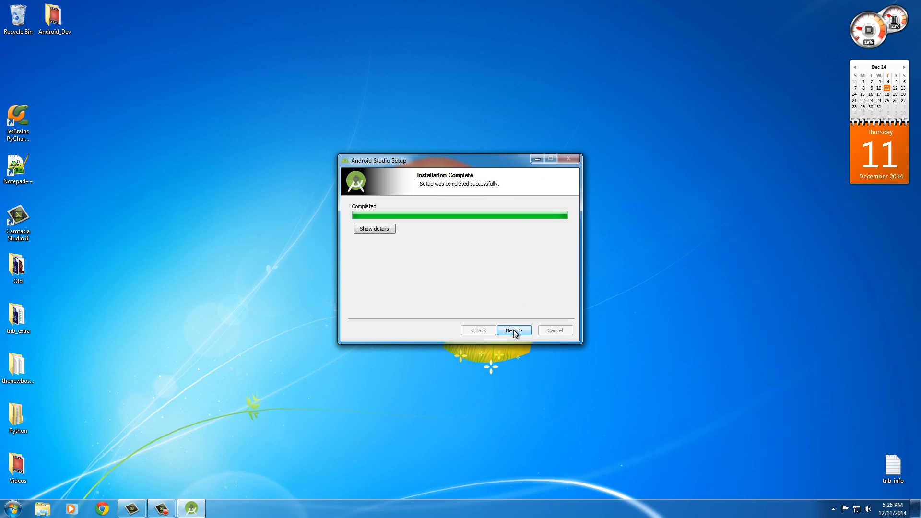
Step: Finish the installer with 'Start Android Studio' unchecked and bring up the Start menu
click(513, 329)
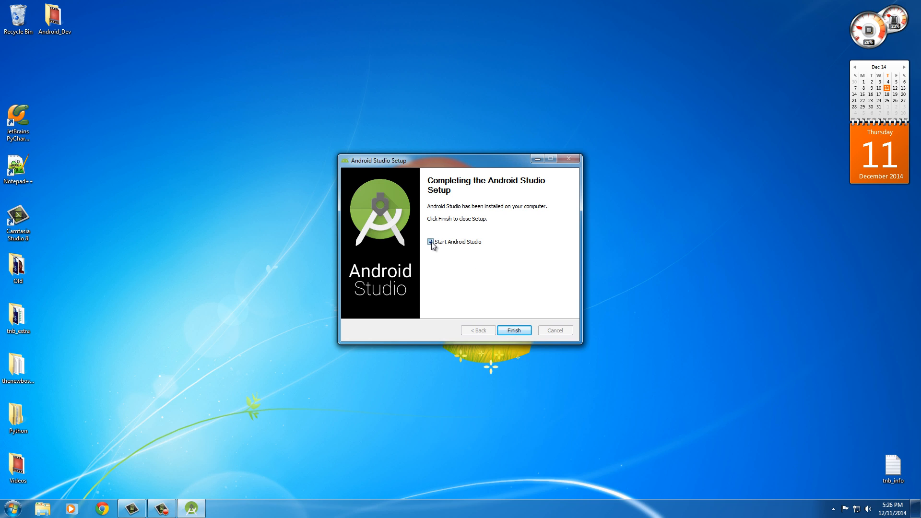
click(430, 242)
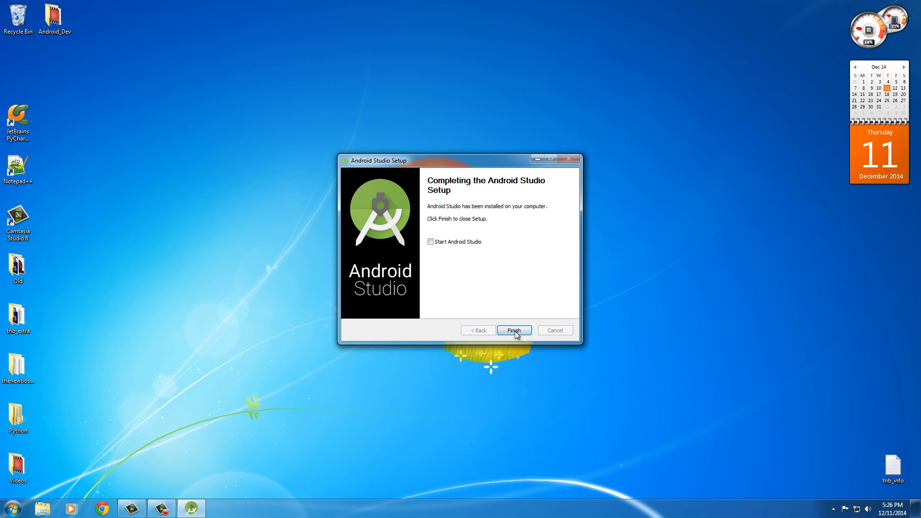
click(513, 330)
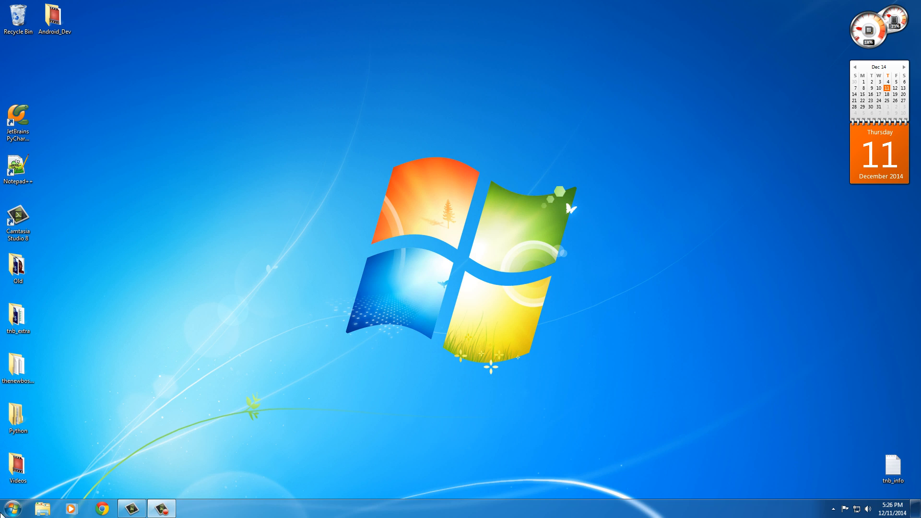
click(9, 508)
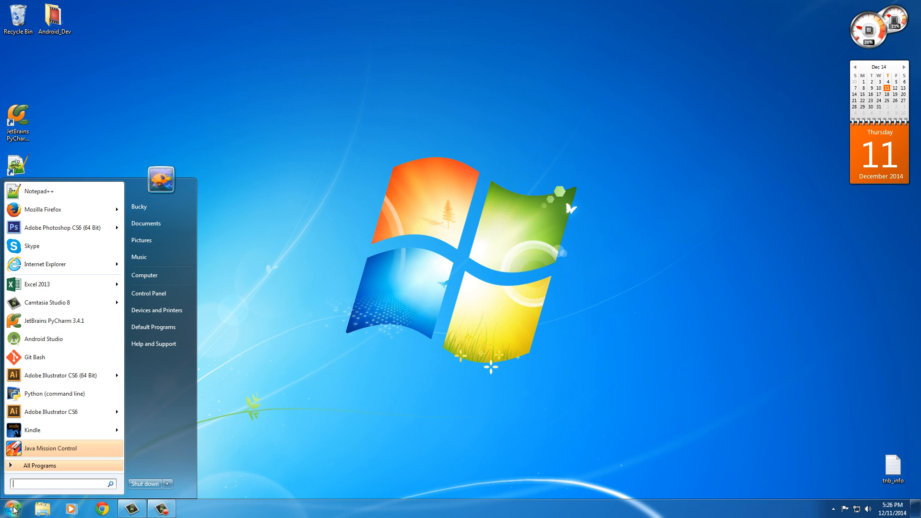
Step: From All Programs' Android Studio folder, send an Android Studio shortcut to the desktop
click(38, 465)
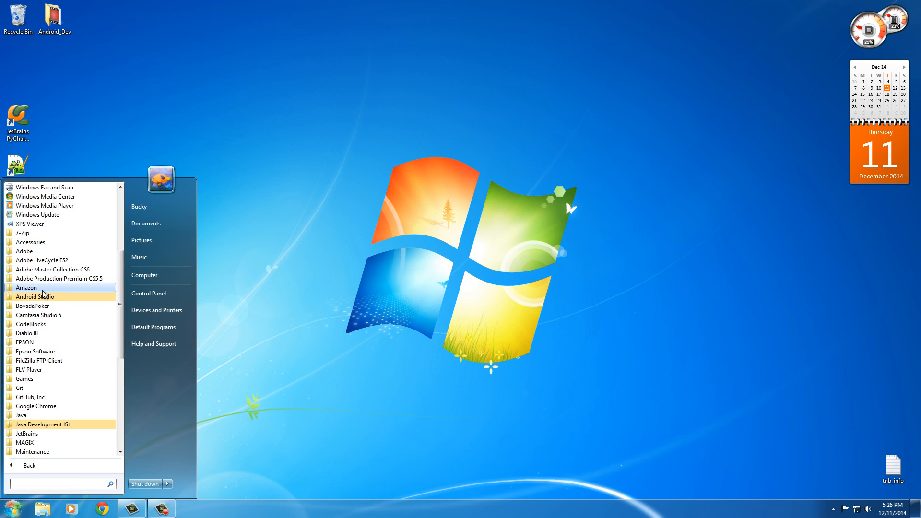
mouse_move(12, 294)
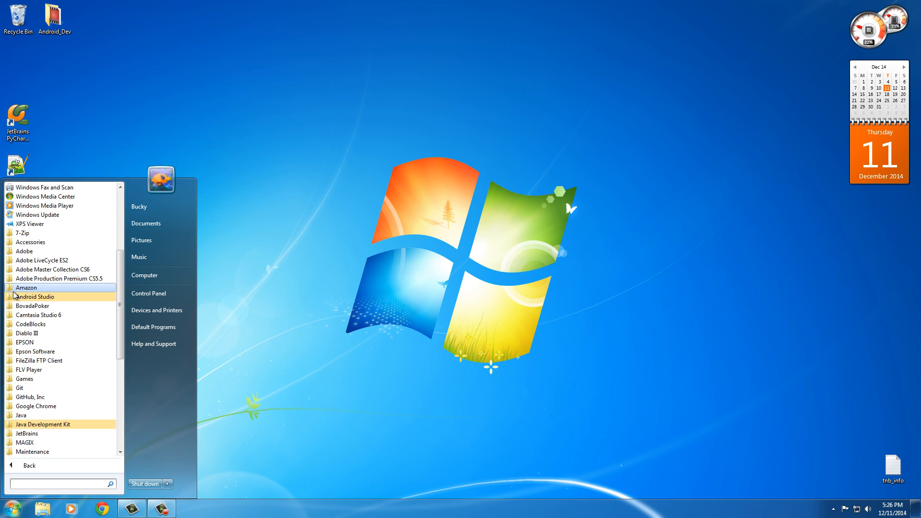
click(36, 296)
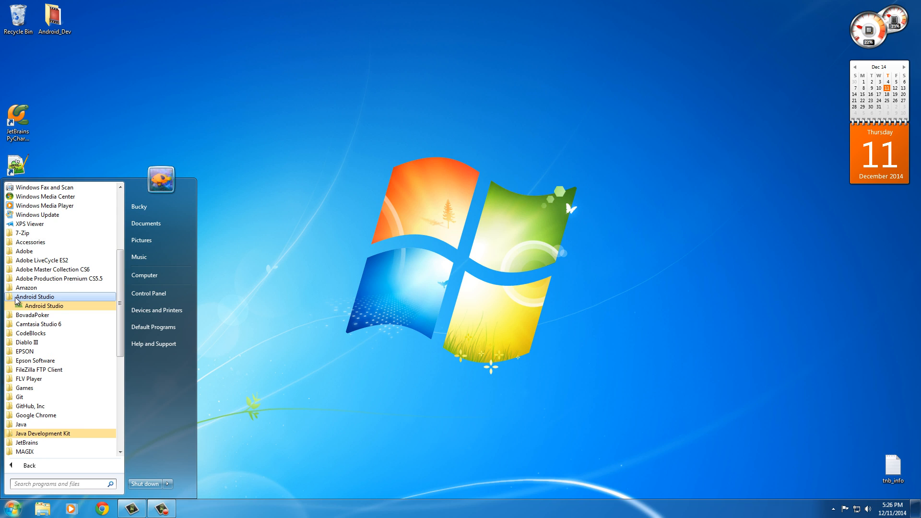
mouse_move(20, 308)
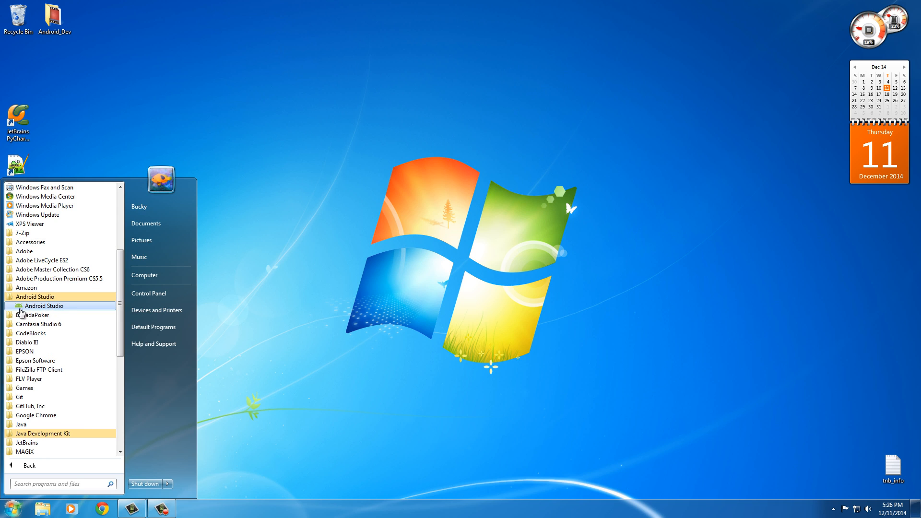
mouse_move(35, 306)
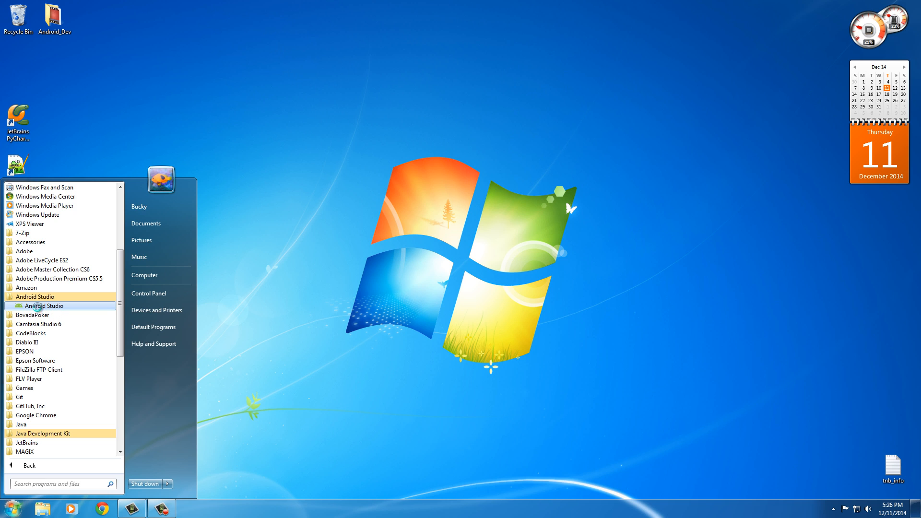
right_click(41, 305)
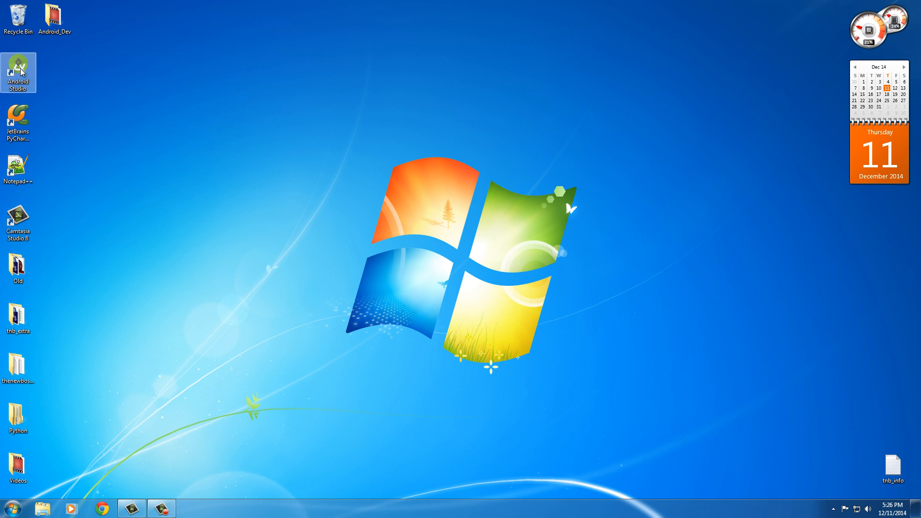
mouse_move(269, 177)
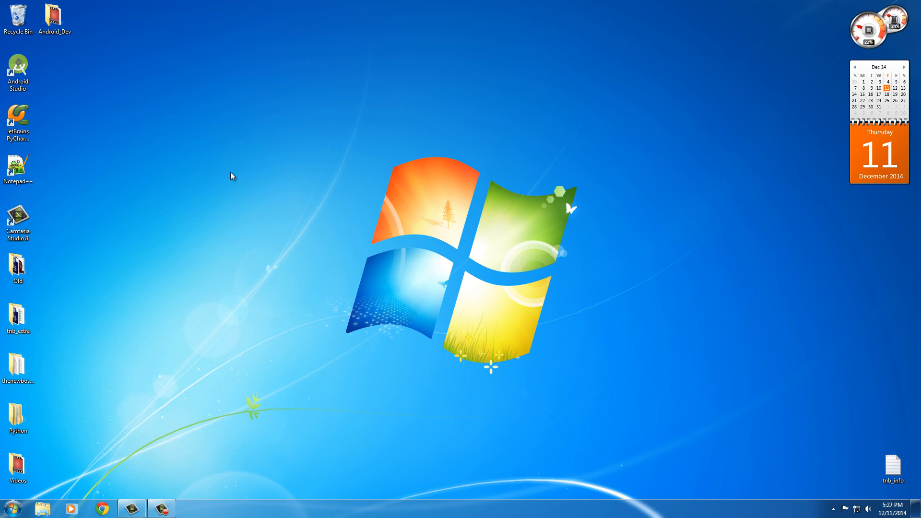
mouse_move(18, 67)
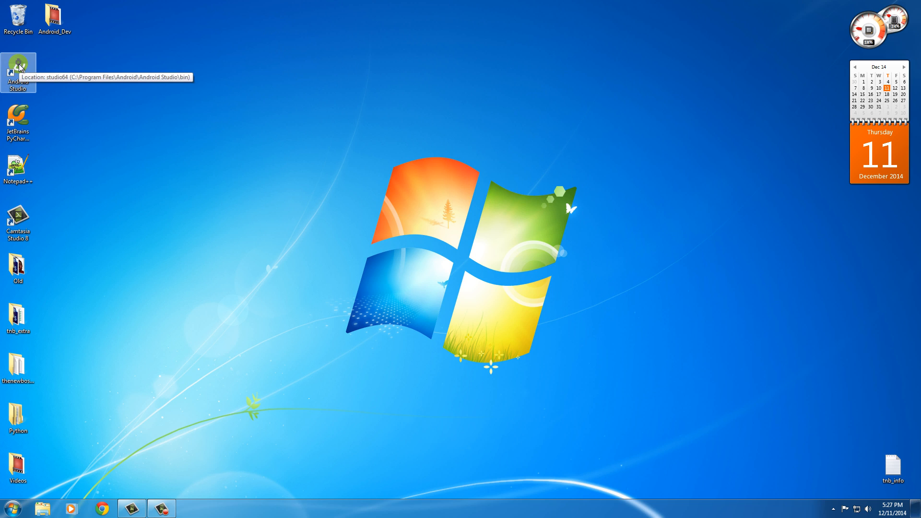
Step: Run Android Studio as administrator from the desktop shortcut and finish first-run setup after components download
right_click(18, 64)
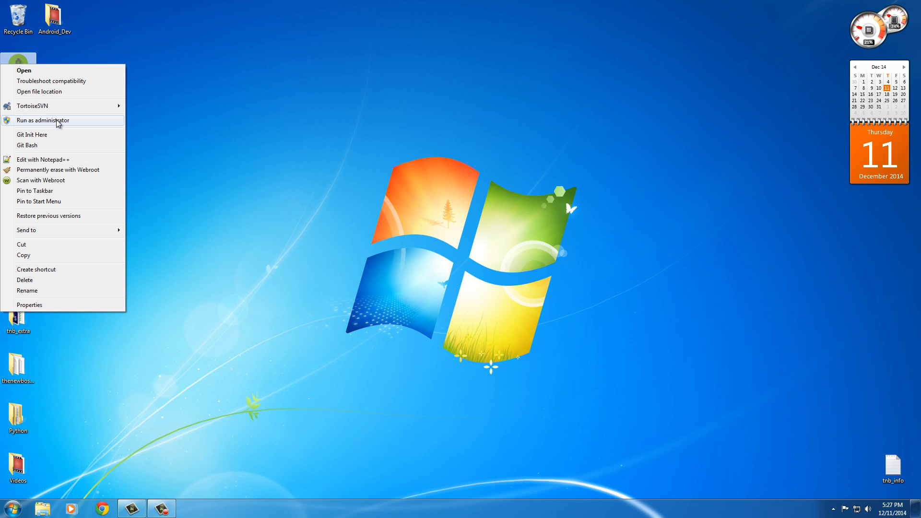
click(43, 120)
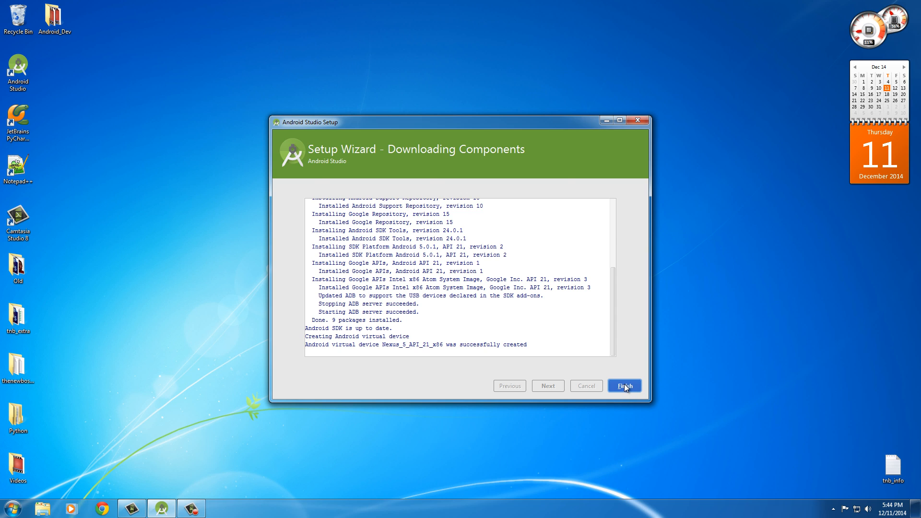
click(623, 386)
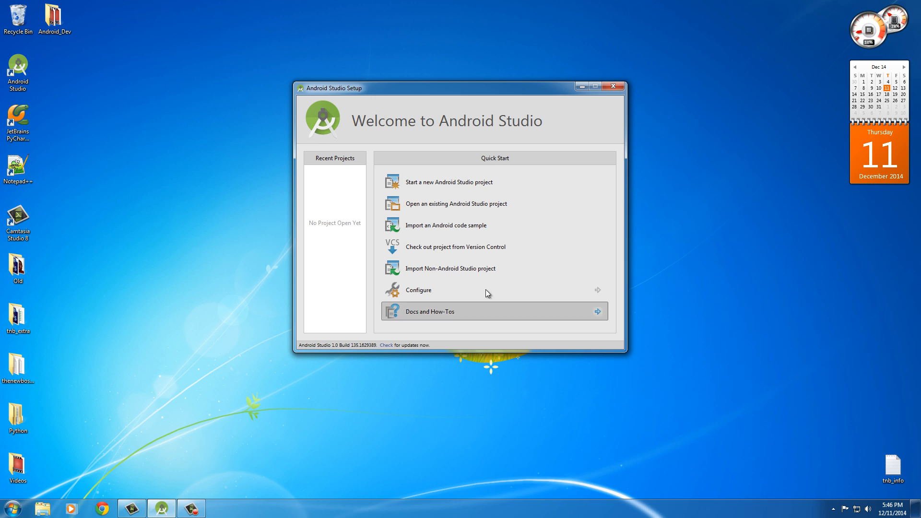
mouse_move(482, 186)
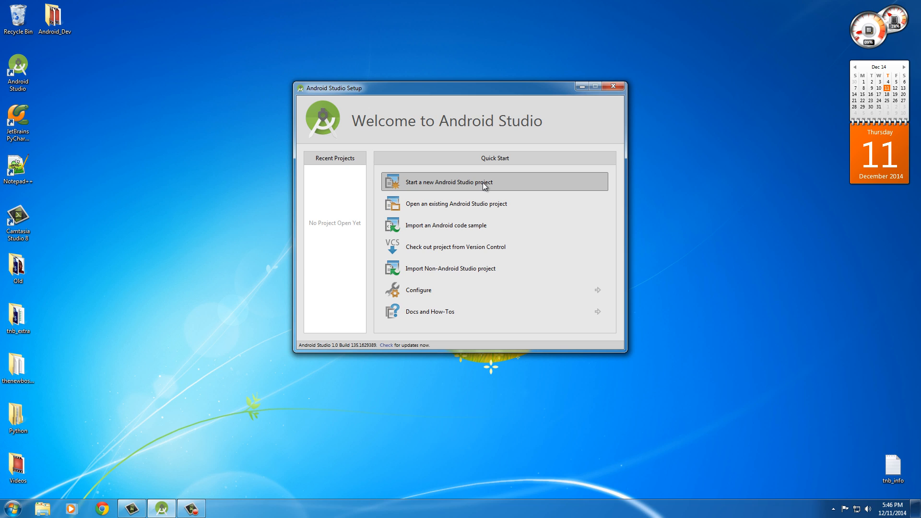
mouse_move(467, 290)
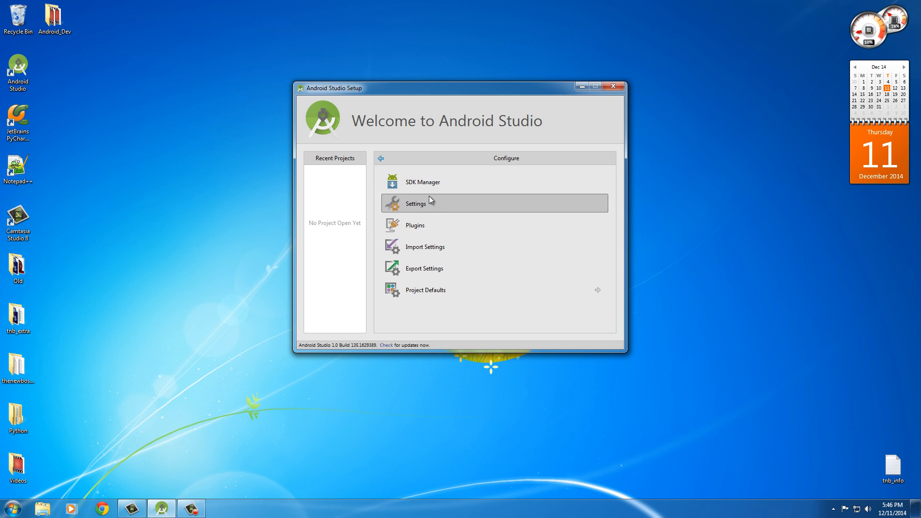
mouse_move(431, 183)
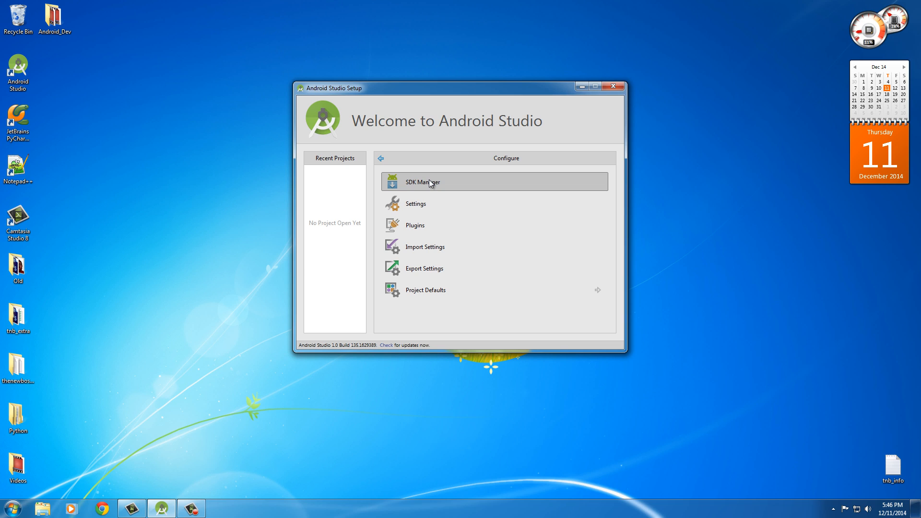
mouse_move(438, 193)
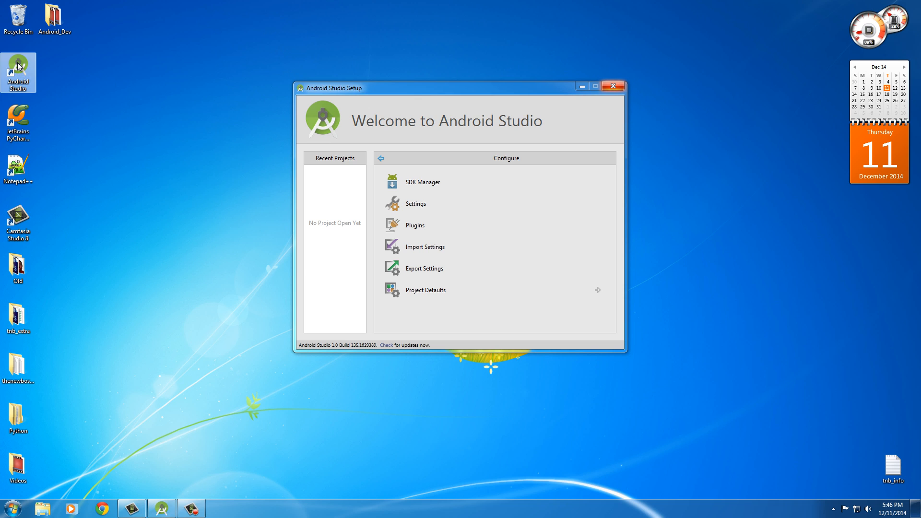
Step: Reach the Welcome screen's Configure options, including SDK Manager, Settings and Plugins
right_click(18, 73)
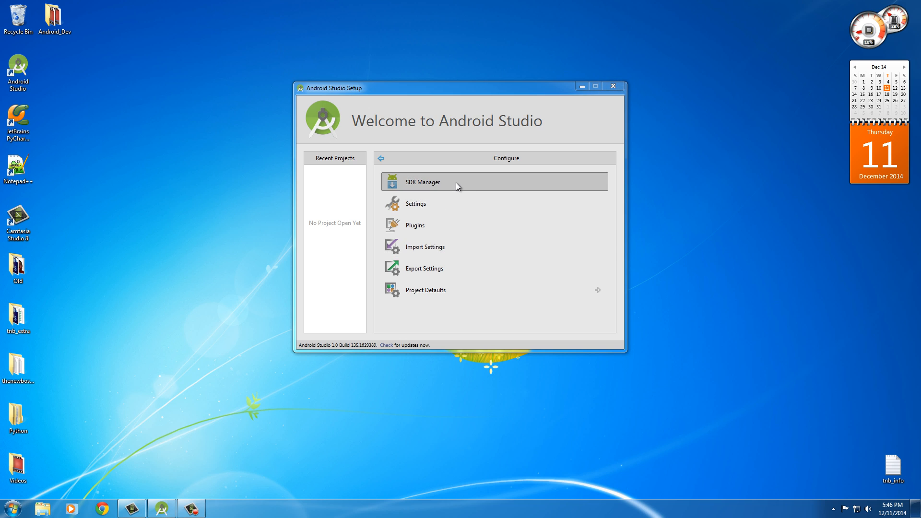
mouse_move(490, 184)
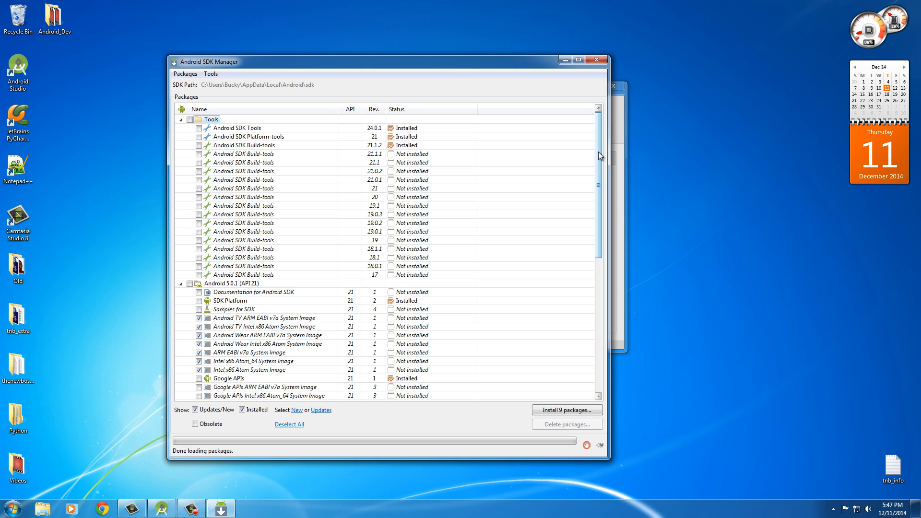
Step: Install the nine checked API 21 packages, accepting the SDK license, then close the SDK Manager
scroll(down, 3)
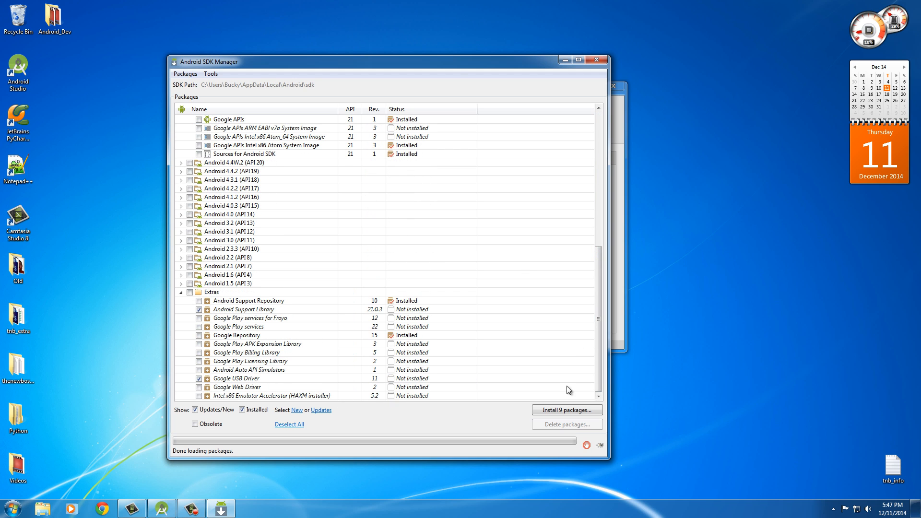
mouse_move(311, 288)
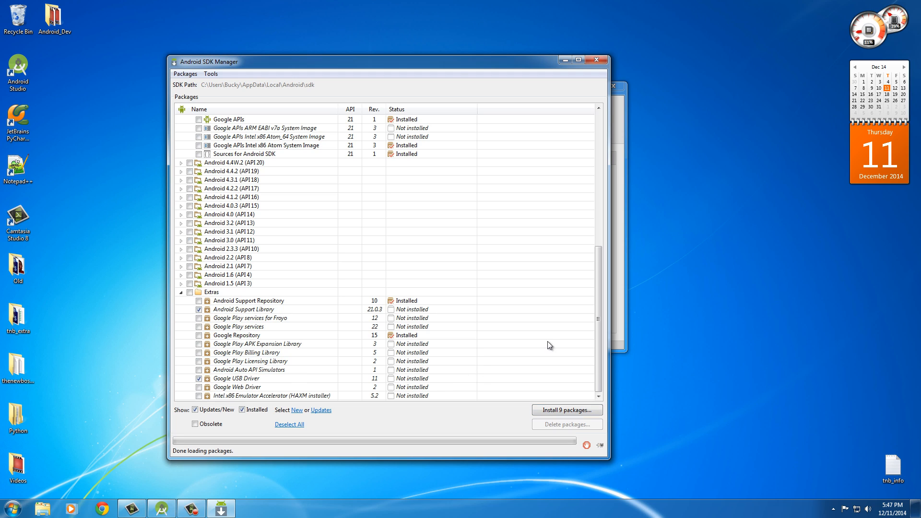
mouse_move(569, 343)
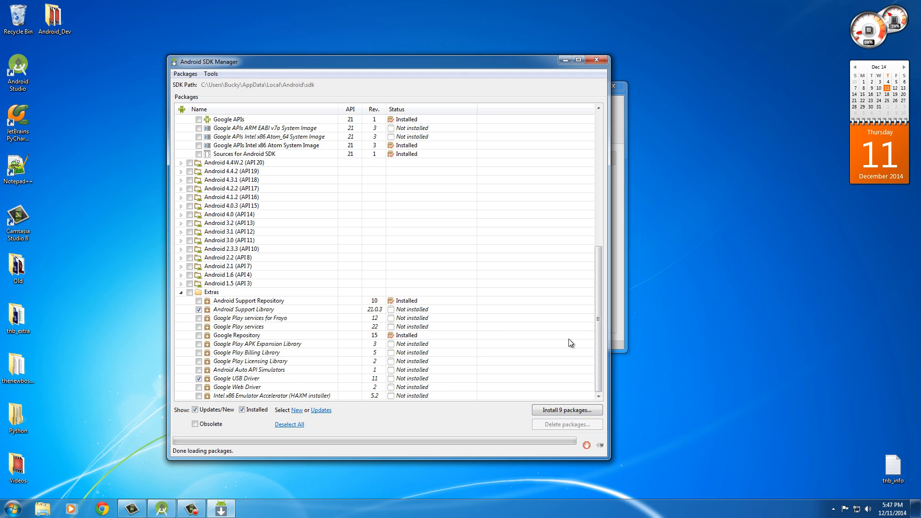
mouse_move(566, 409)
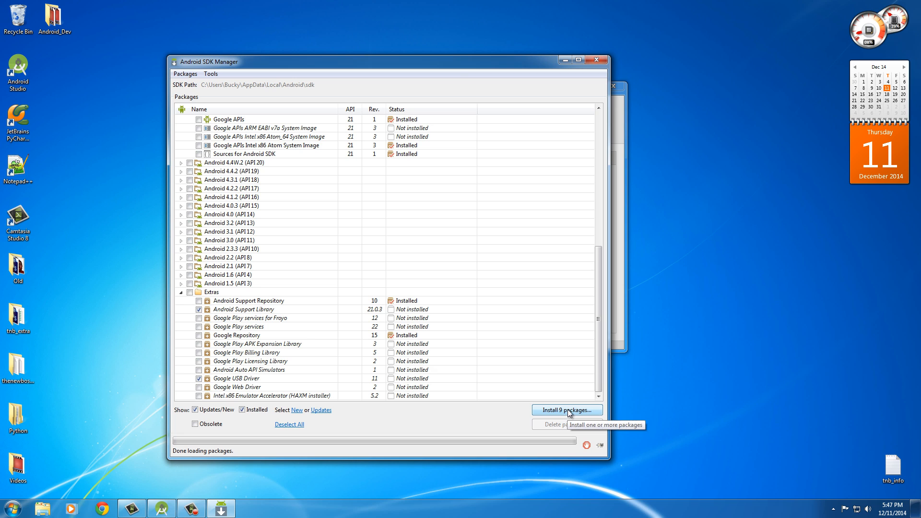
click(566, 410)
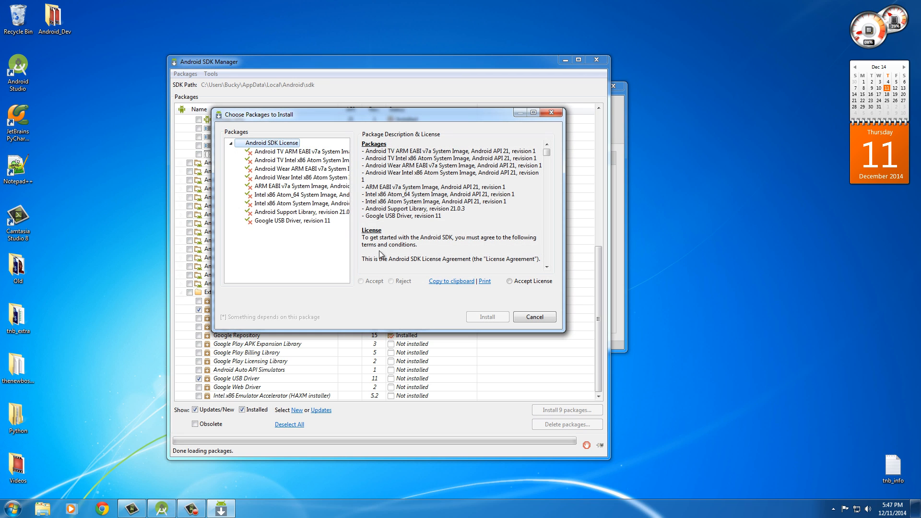
click(510, 281)
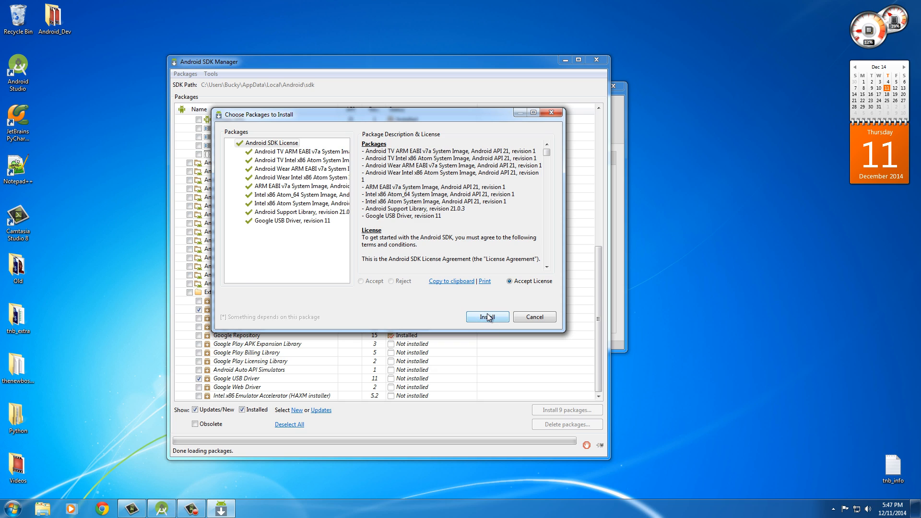
click(487, 317)
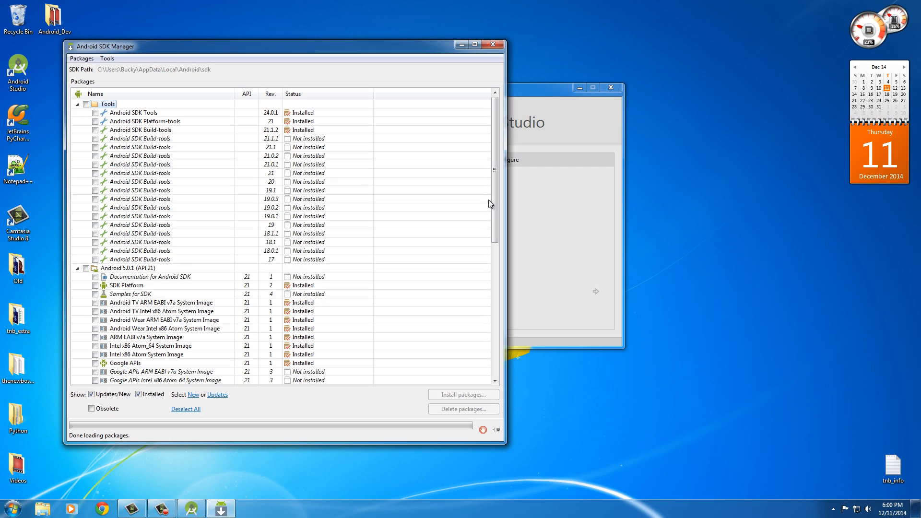
mouse_move(492, 45)
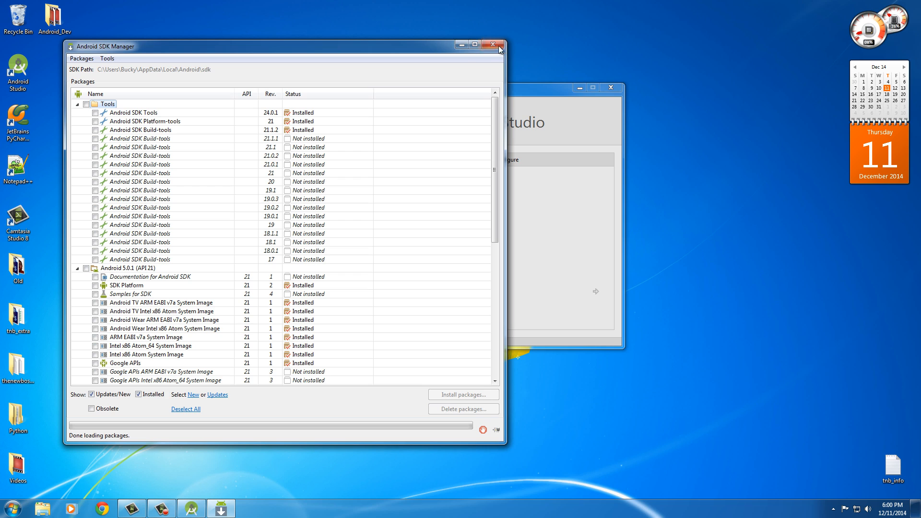
click(495, 46)
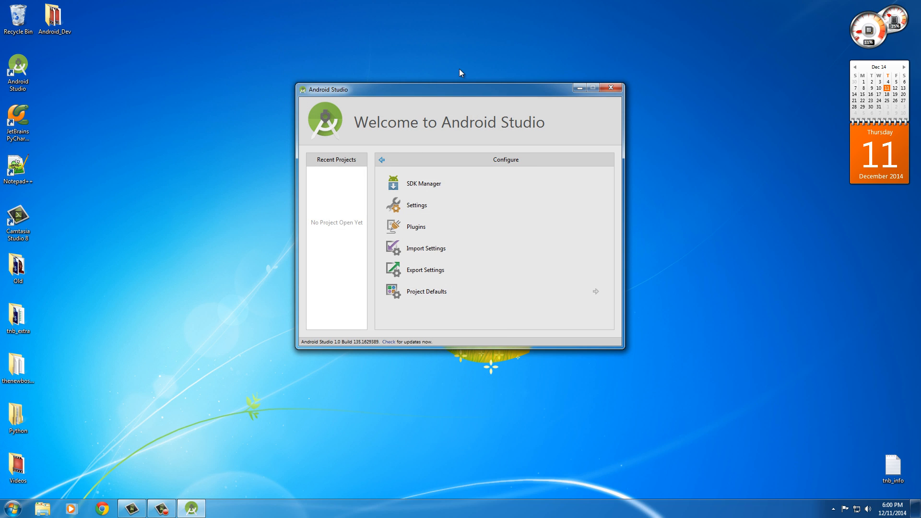
mouse_move(470, 83)
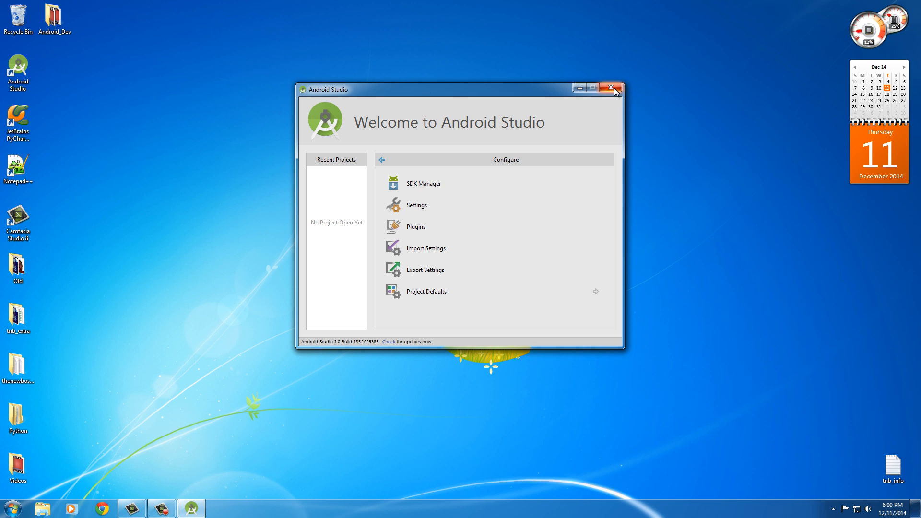
Step: Close Android Studio and relaunch it from the desktop shortcut as administrator, approving UAC
click(615, 88)
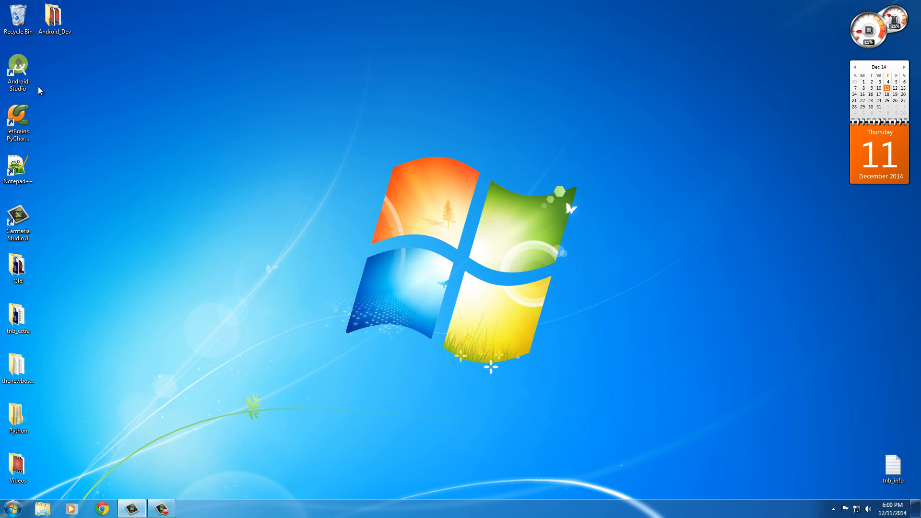
right_click(18, 70)
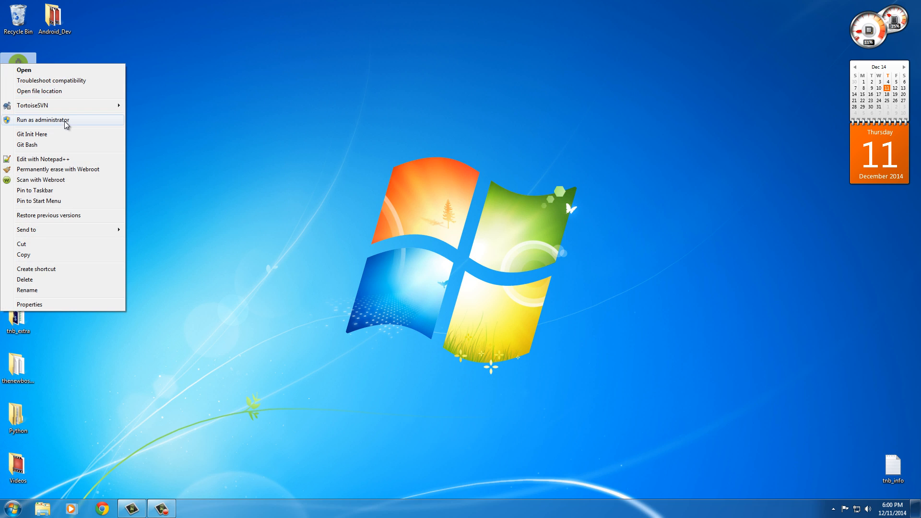
click(42, 119)
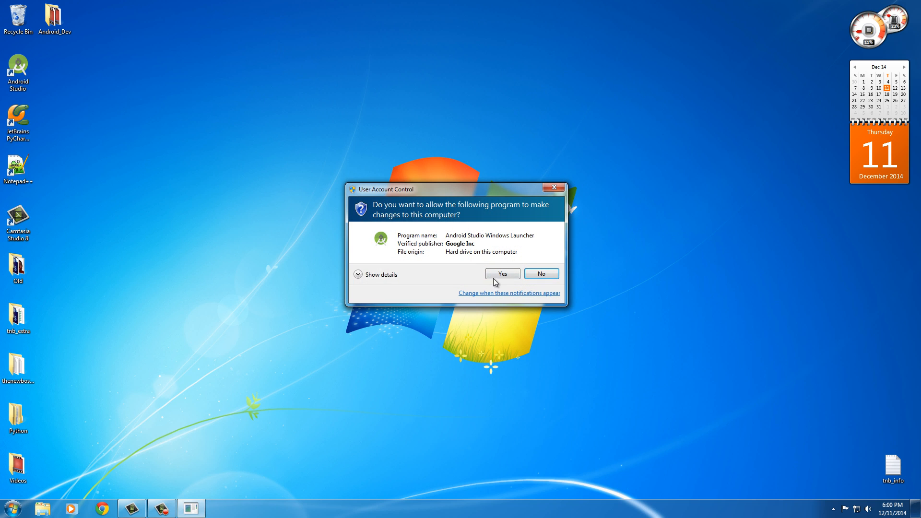
click(501, 273)
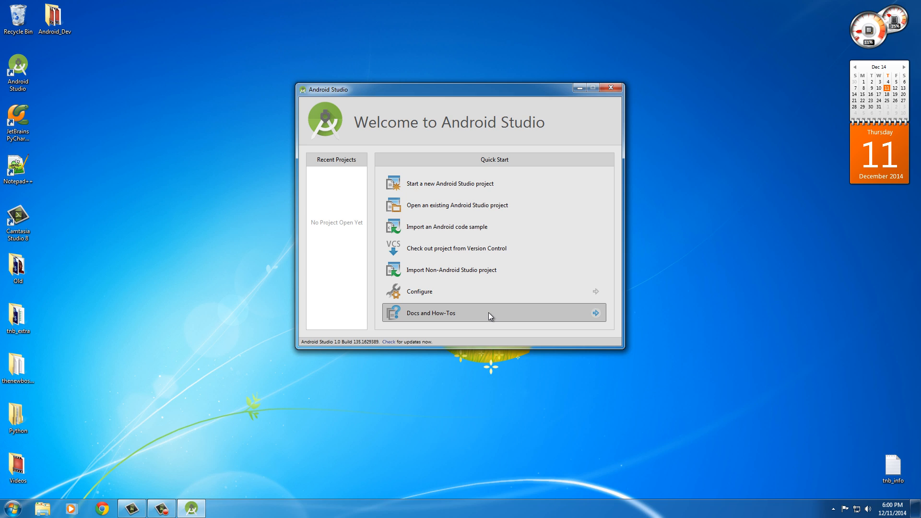
mouse_move(498, 183)
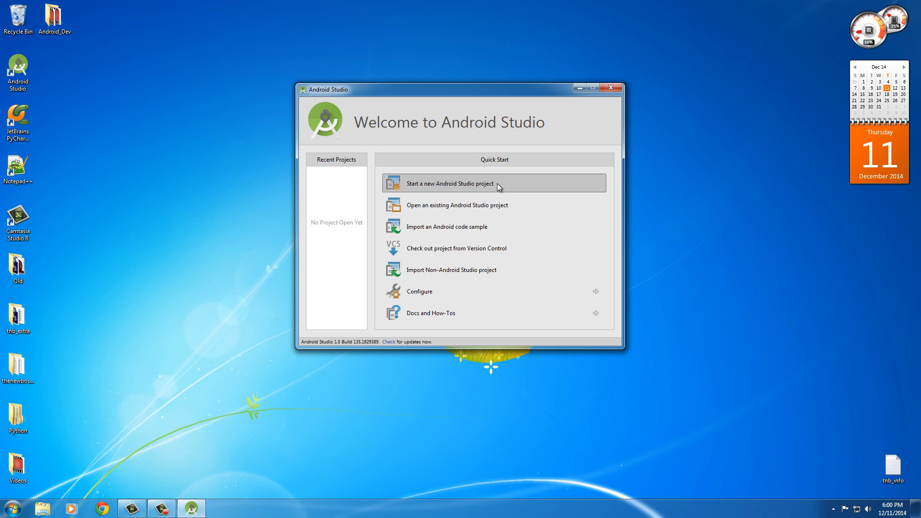